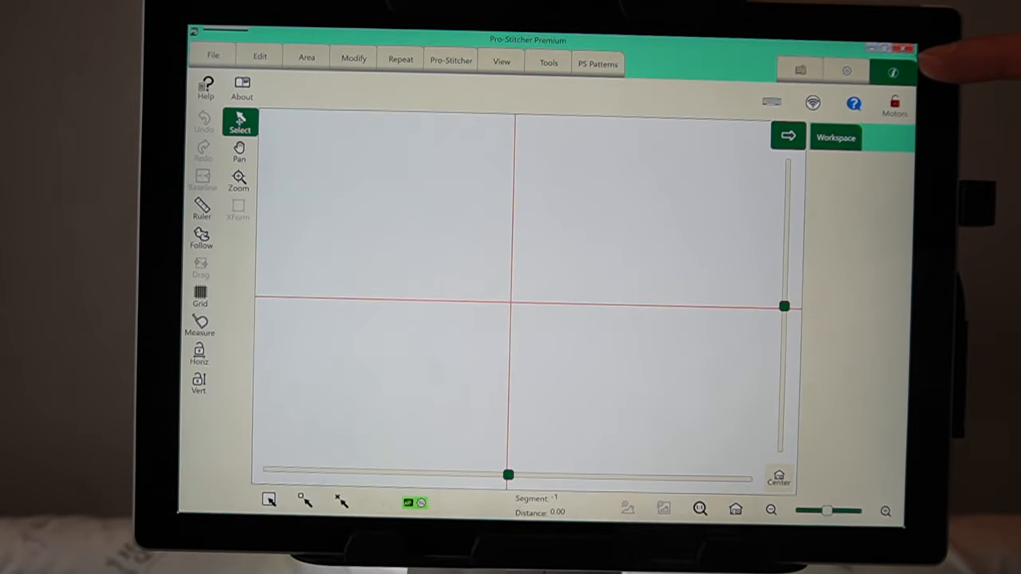
# Show the File ribbon with Design, Workspace, Update and Shutdown commands
pyautogui.click(241, 86)
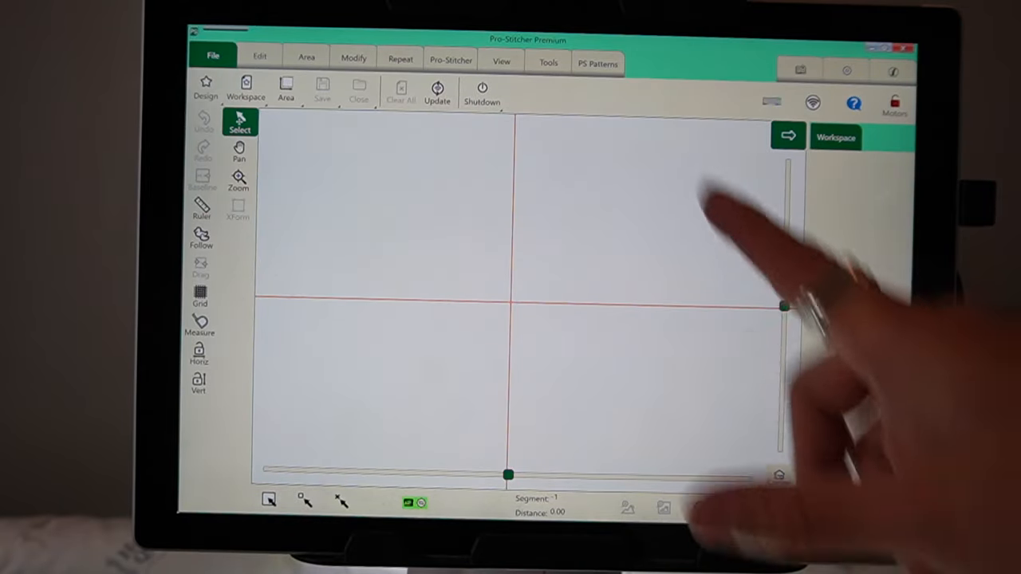
# Reach the Pro-Stitcher Software page through the built-in PS Patterns website's navigation
pyautogui.click(598, 63)
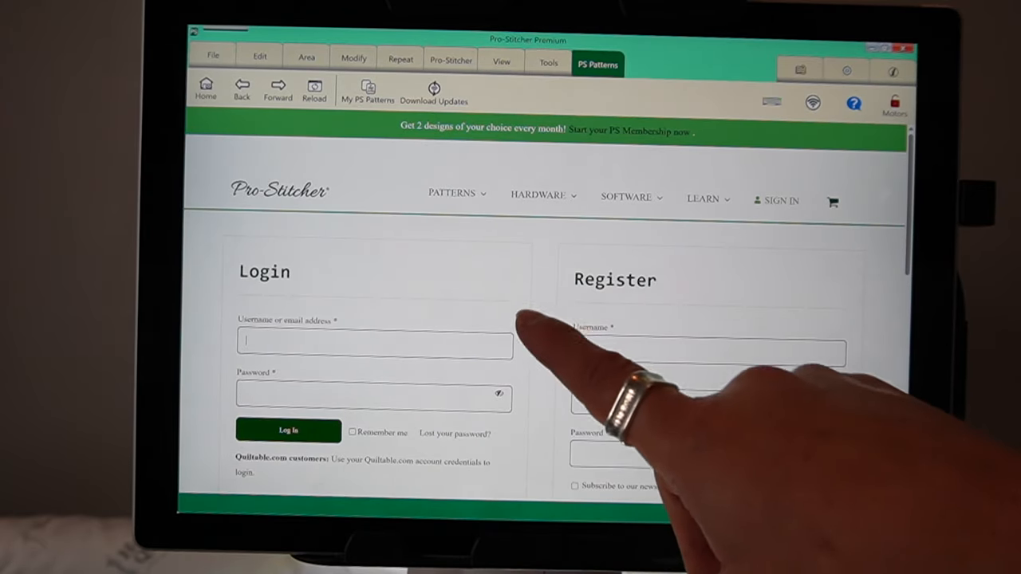
pyautogui.scroll(-3)
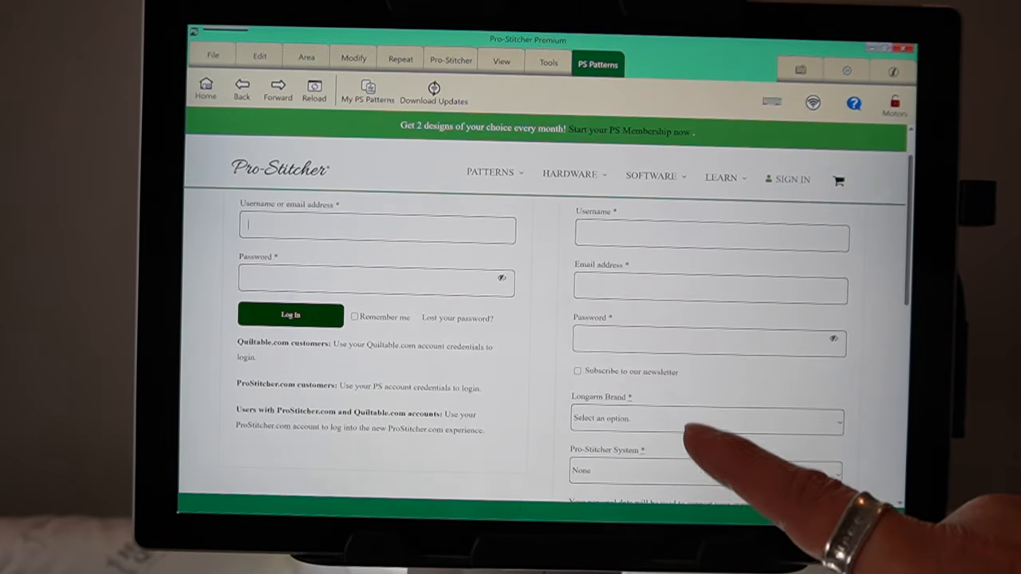
pyautogui.click(652, 177)
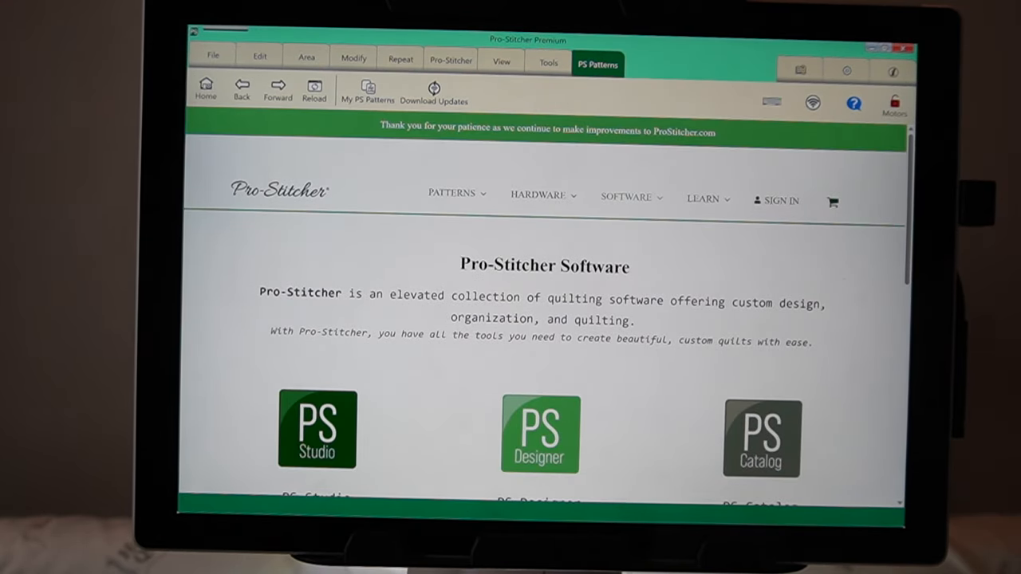
# Reach the Software Versions and Downloads page via Download PS Studio
pyautogui.scroll(-3)
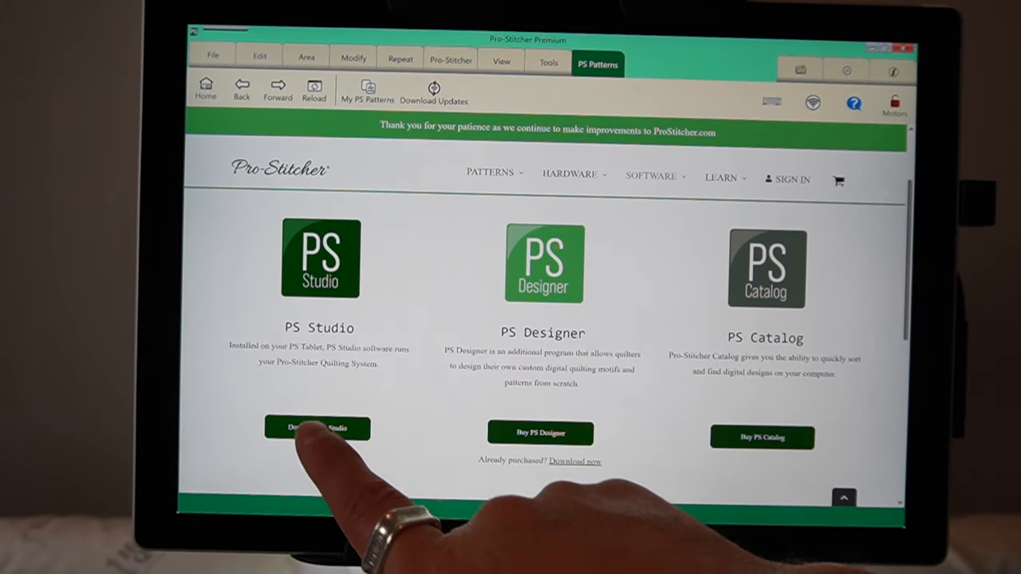
pyautogui.click(319, 428)
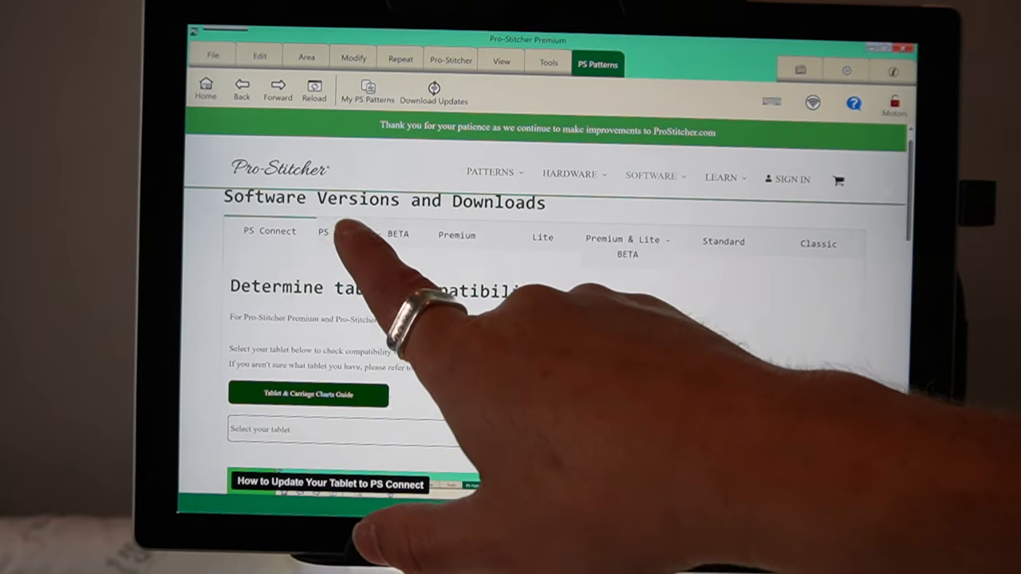
# Show the PS Connect BETA downloads at the Connect Version 23.08.0724 release
pyautogui.click(343, 232)
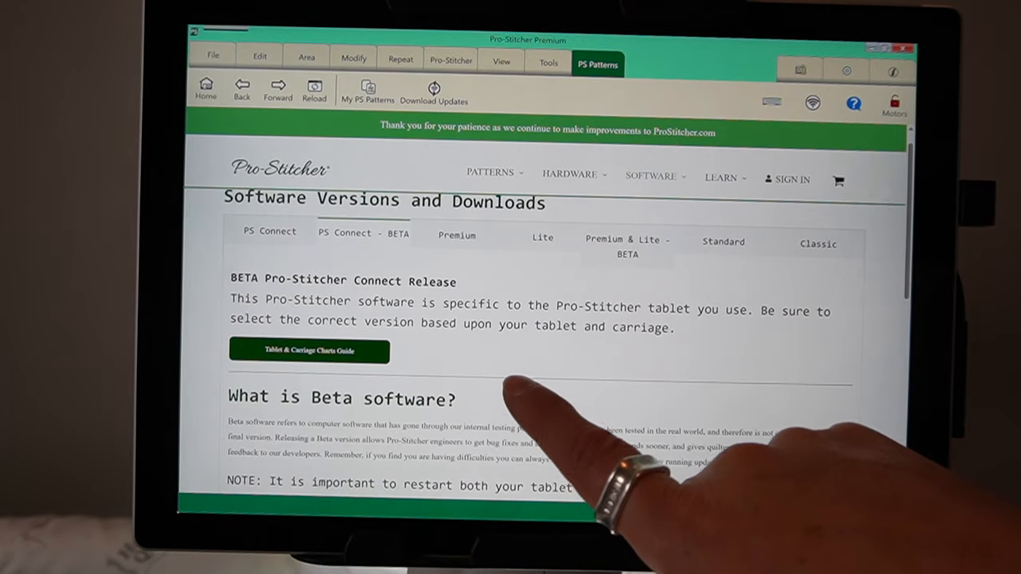
pyautogui.scroll(-3)
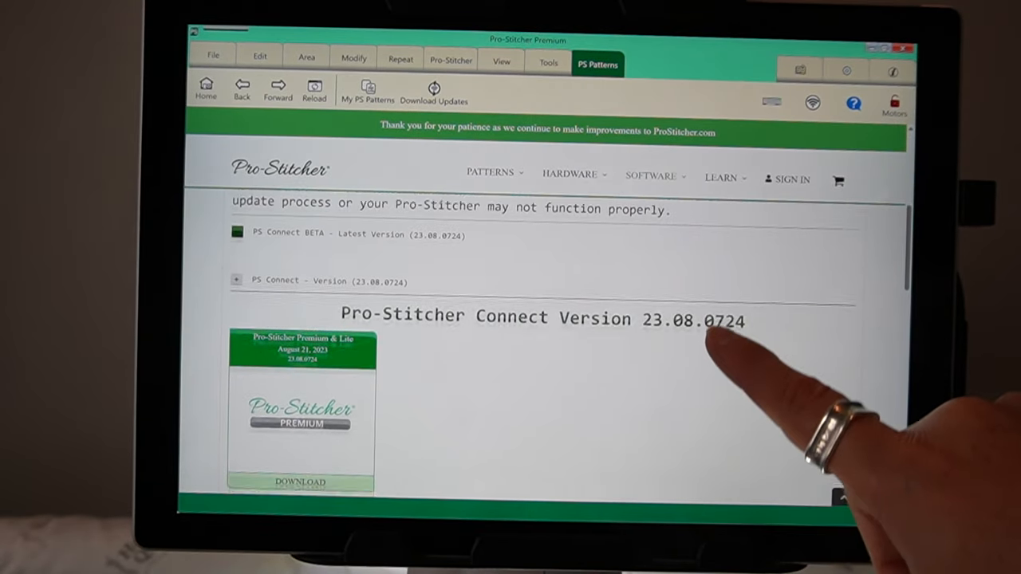
pyautogui.scroll(-3)
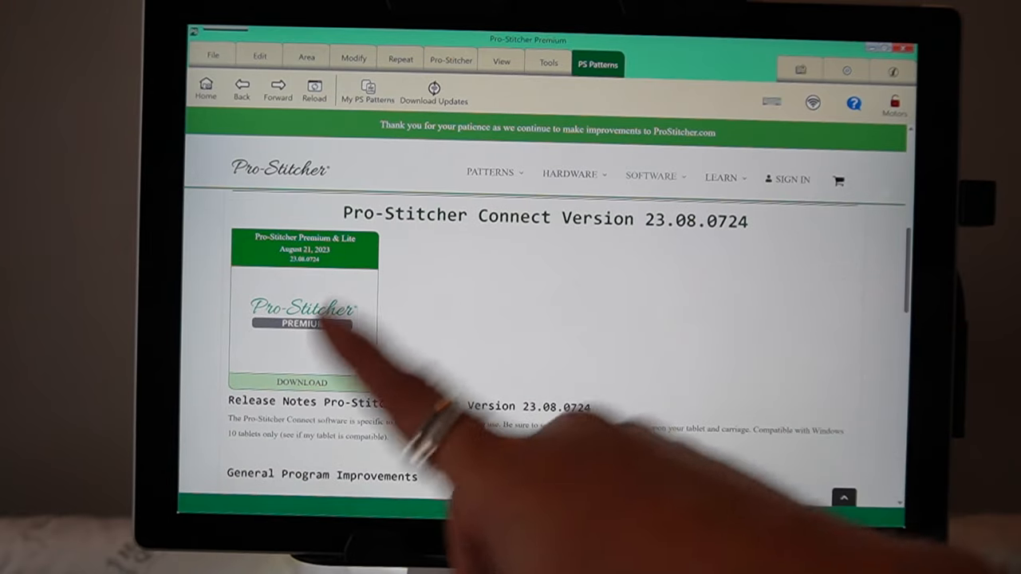
pyautogui.click(302, 319)
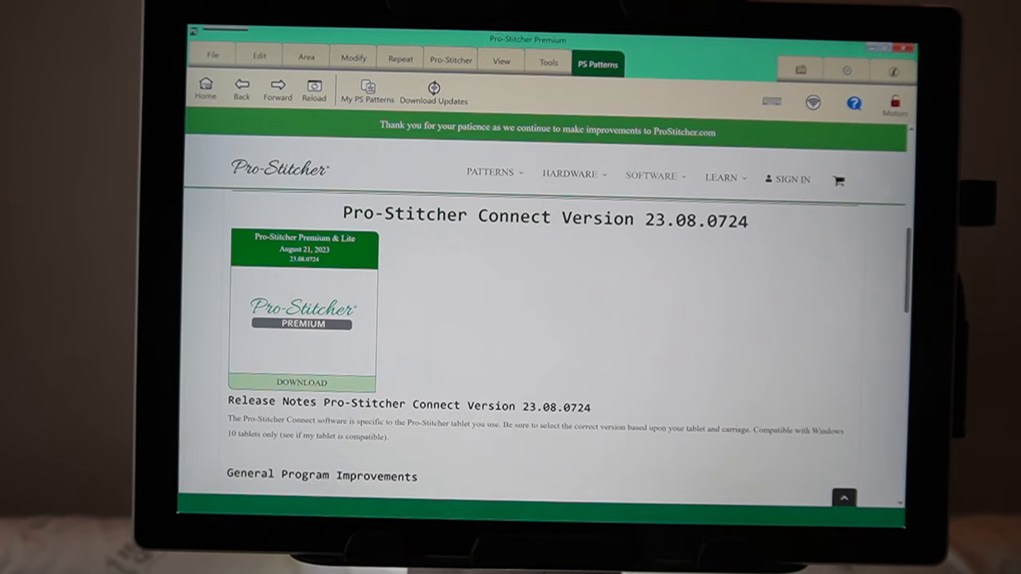
pyautogui.click(302, 382)
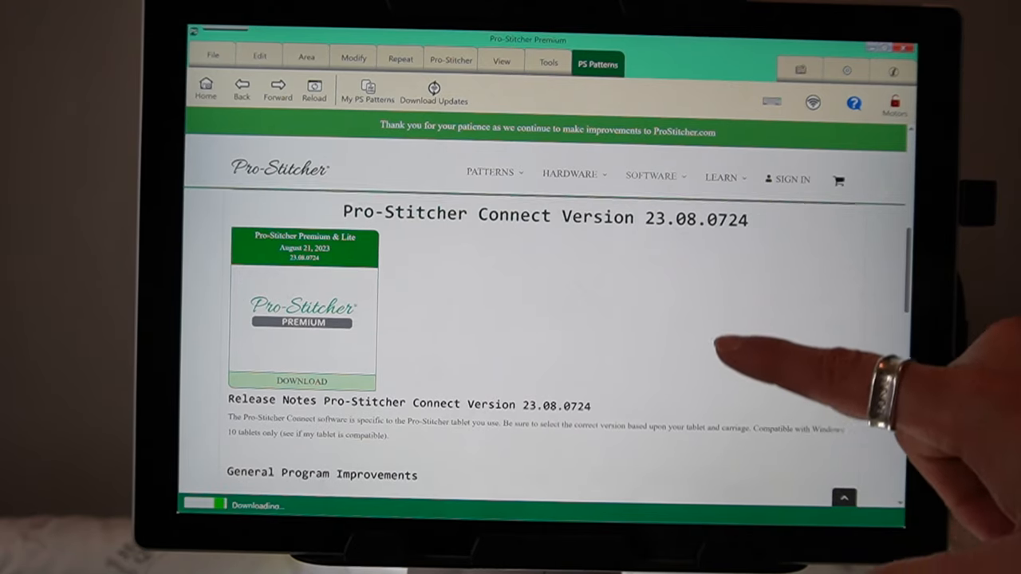
# Scroll the 23.08.0724 release notes to General Program Improvements while the download runs
pyautogui.scroll(-3)
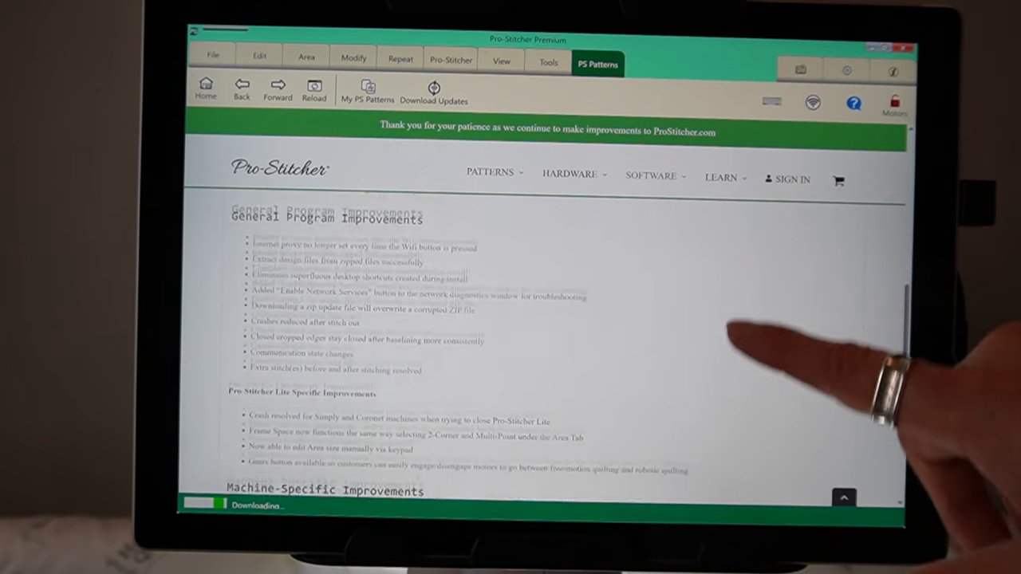
# Scroll the release notes to Machine-Specific Improvements and Known Issues
pyautogui.scroll(-3)
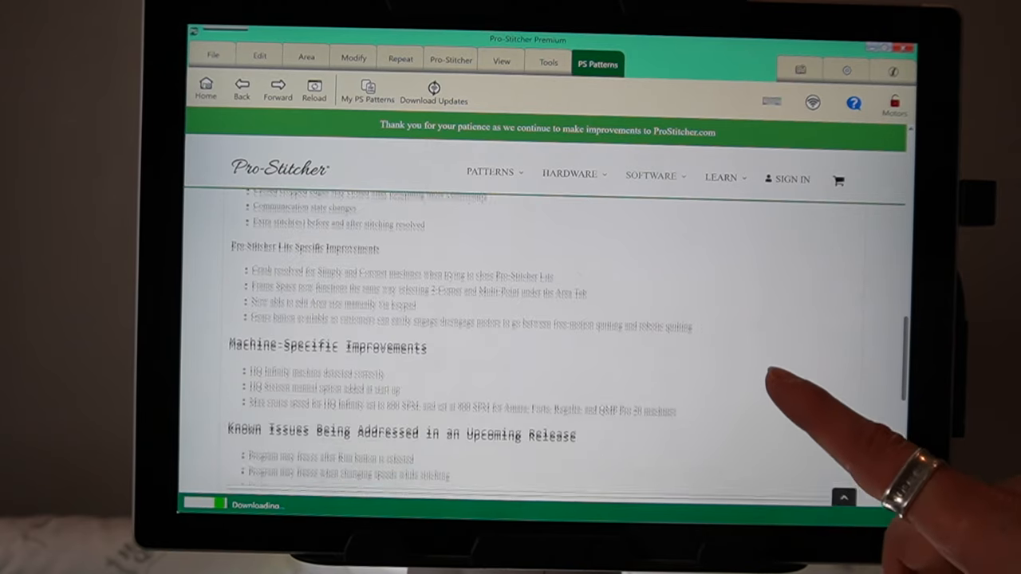
pyautogui.scroll(-3)
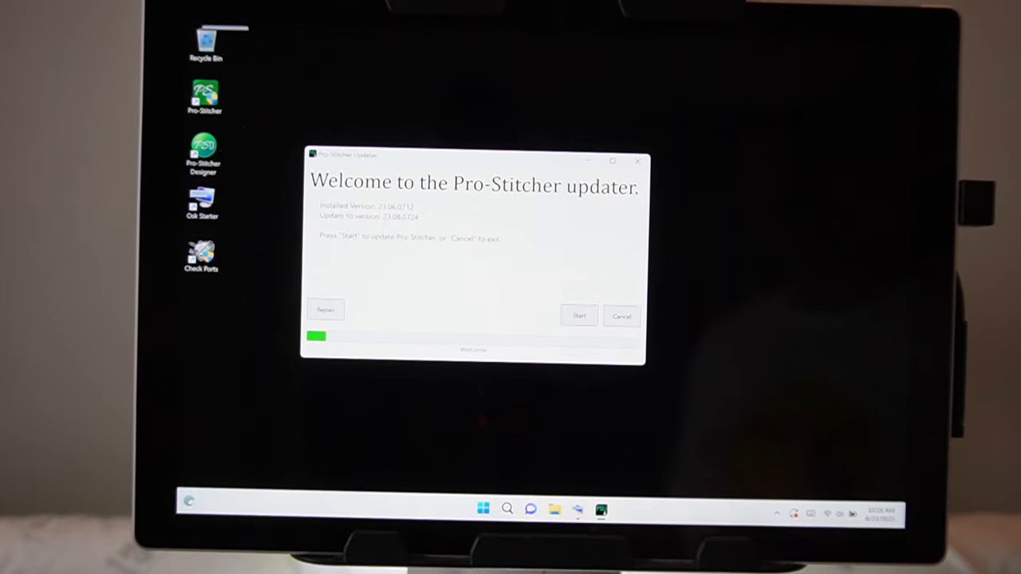
# Start the 23.08.0724 installation and close the updater once it reports completion
pyautogui.click(579, 316)
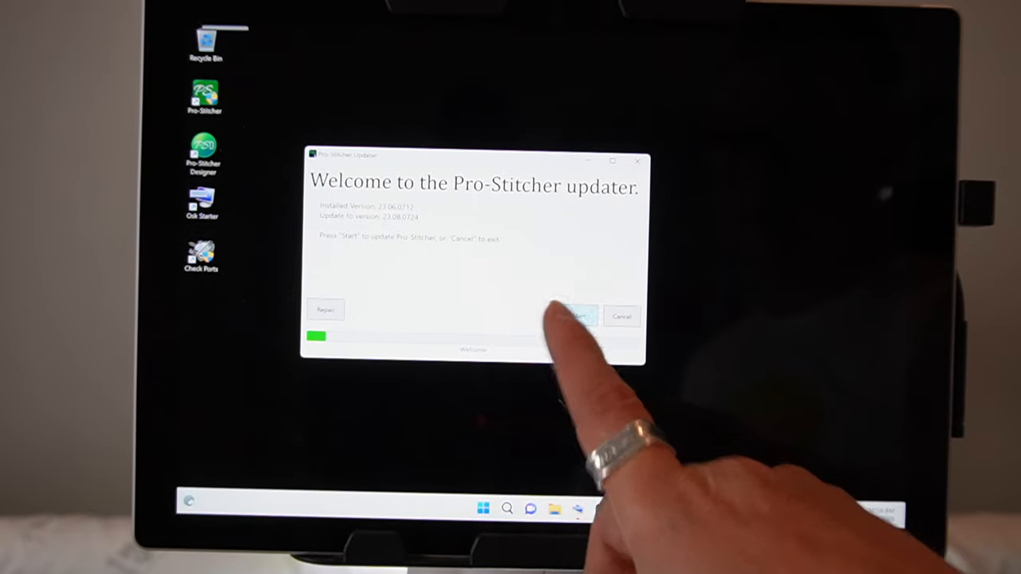
pyautogui.click(576, 316)
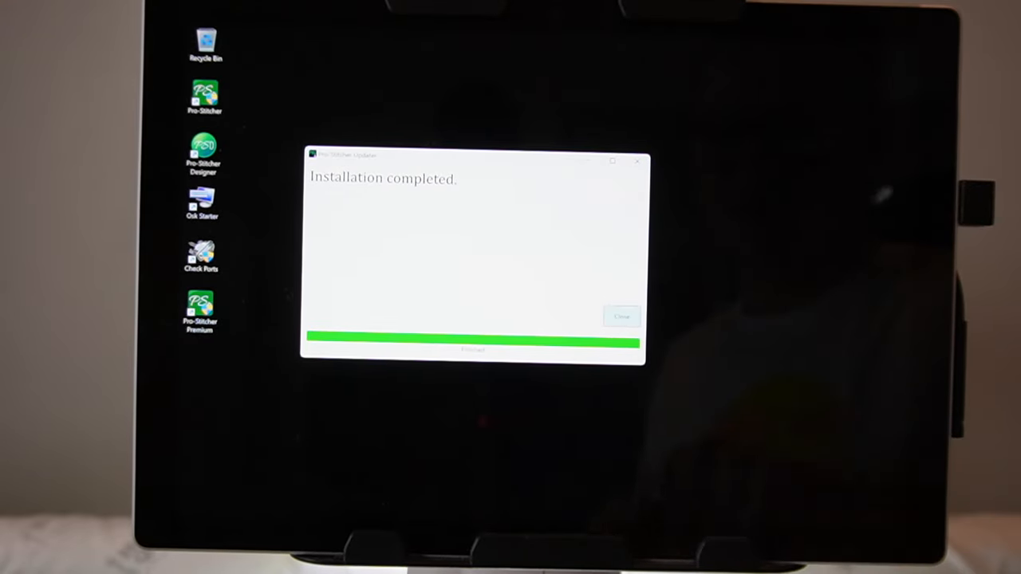
pyautogui.click(622, 317)
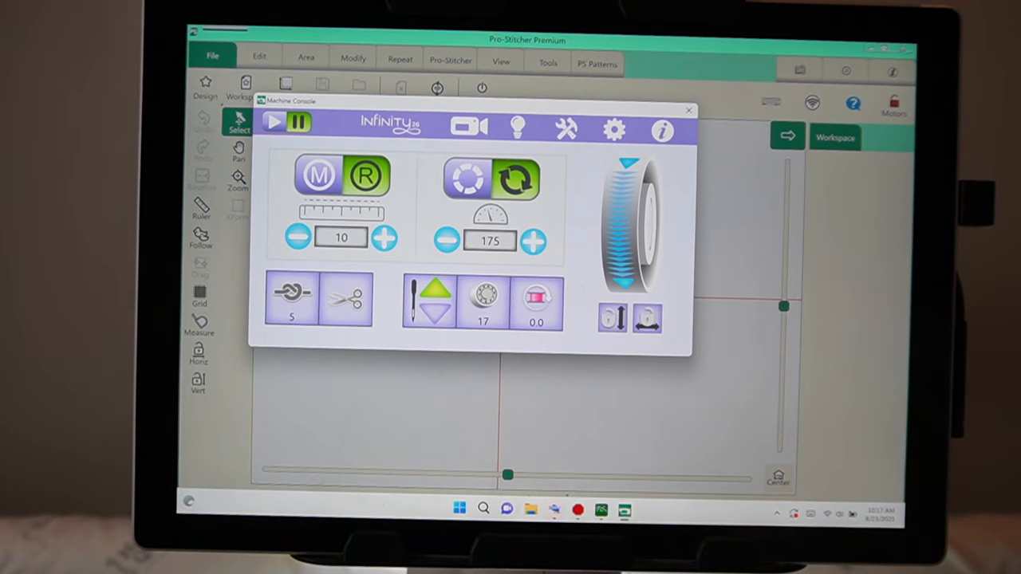
# Dismiss the machine console to leave the empty workspace
pyautogui.click(688, 110)
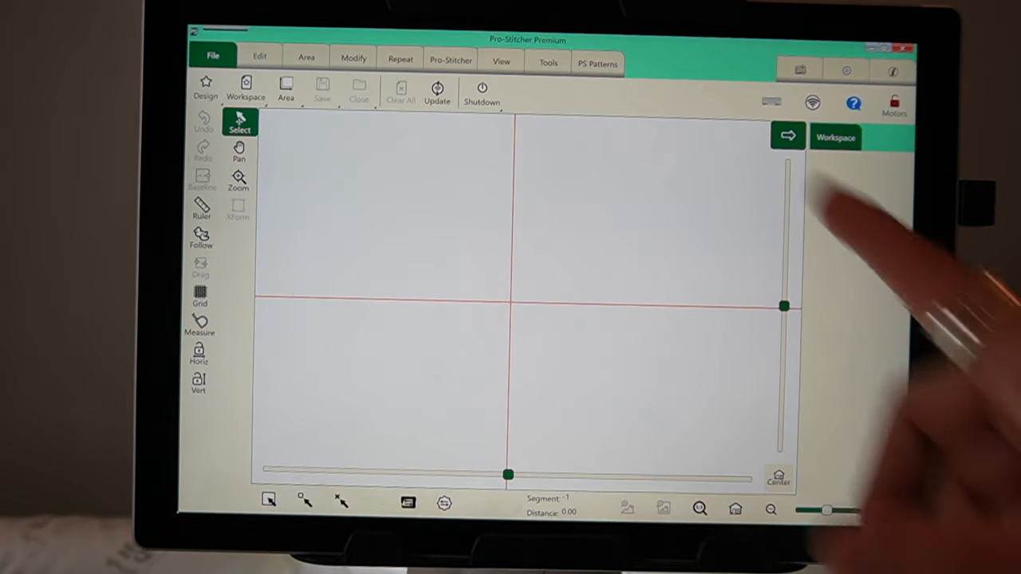
# Bring up the About information confirming version 23.08.0724 on the Infinity machine
pyautogui.click(597, 63)
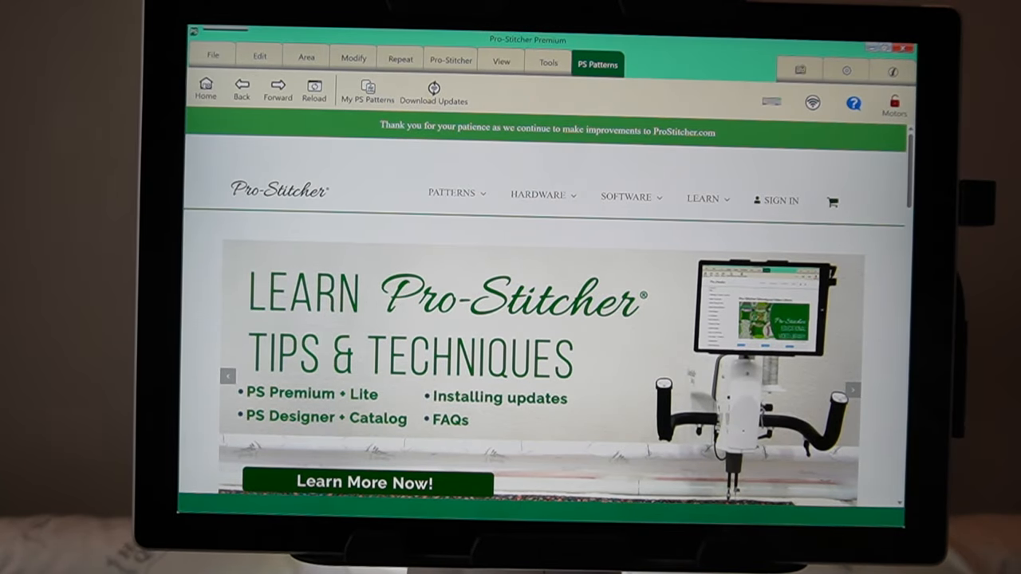
pyautogui.scroll(-3)
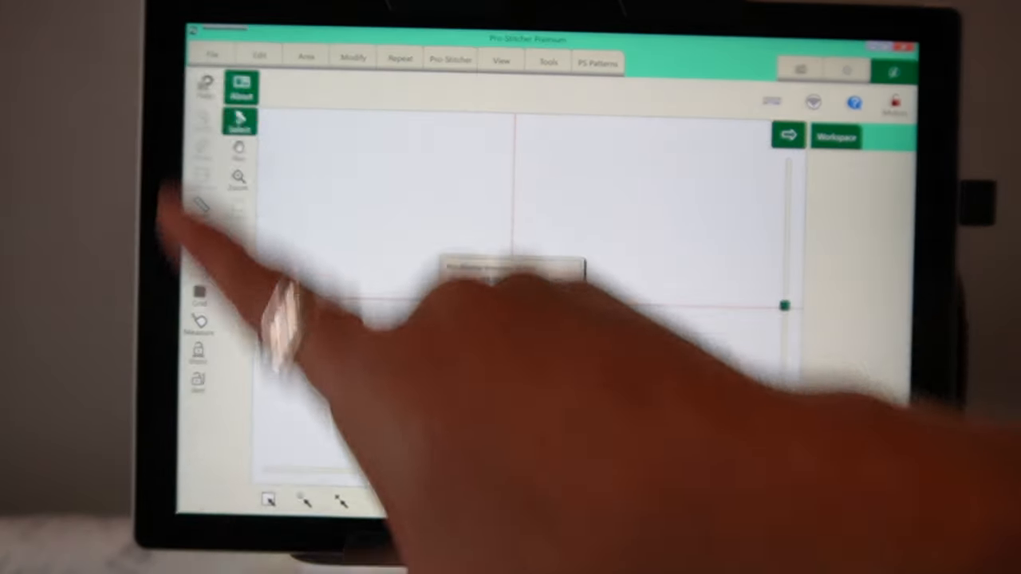
pyautogui.click(240, 88)
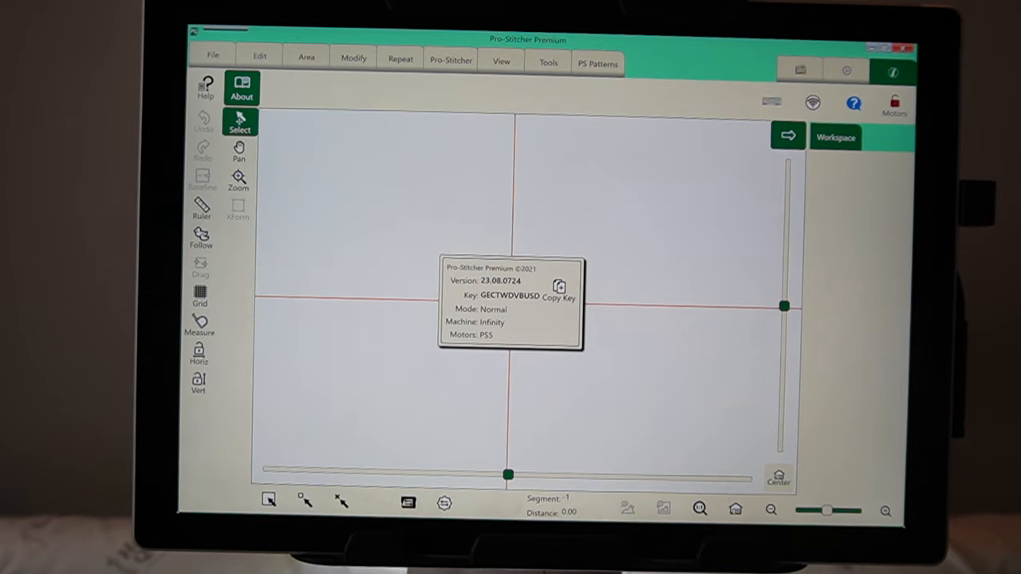